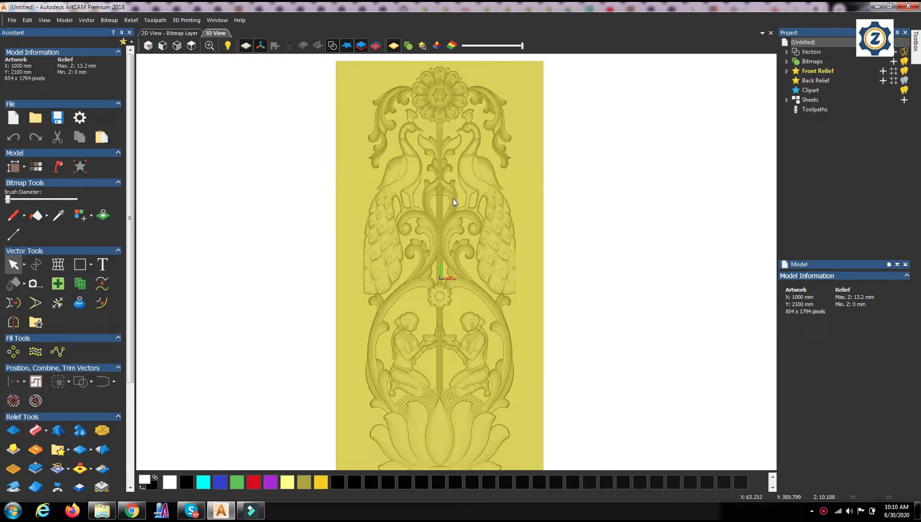
{"action": "mouse_move", "coordinate": [476, 117]}
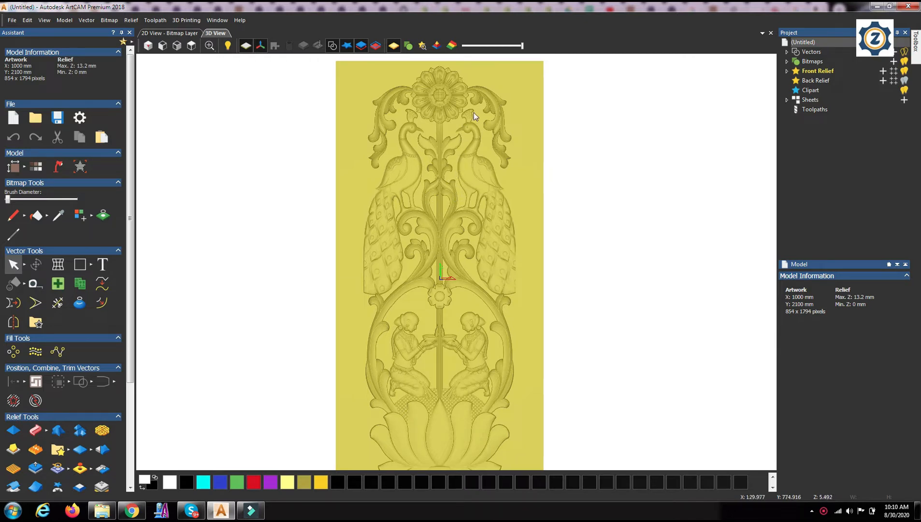
{"action": "mouse_move", "coordinate": [472, 140]}
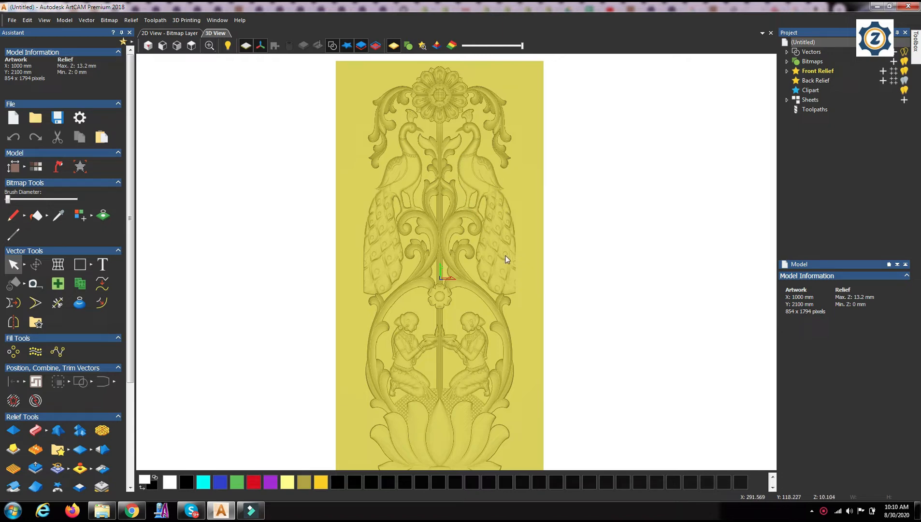
{"action": "mouse_move", "coordinate": [545, 296]}
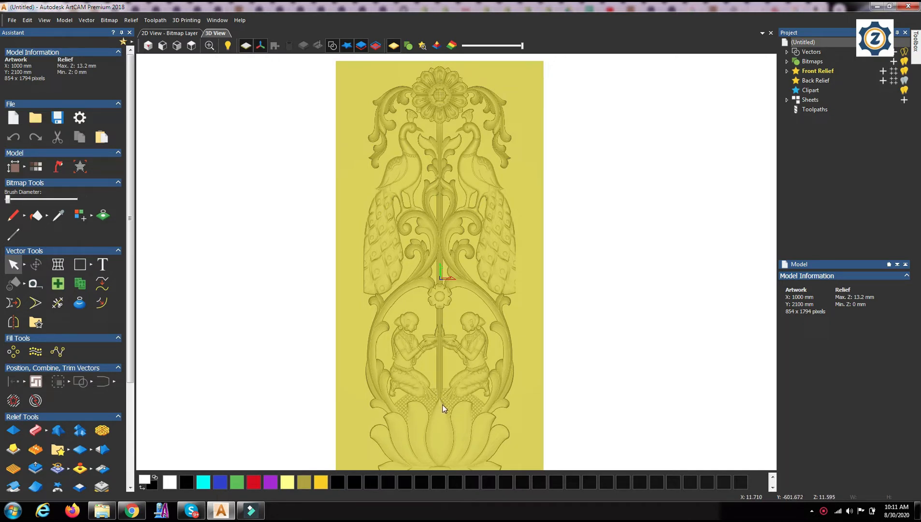
{"action": "mouse_move", "coordinate": [428, 239]}
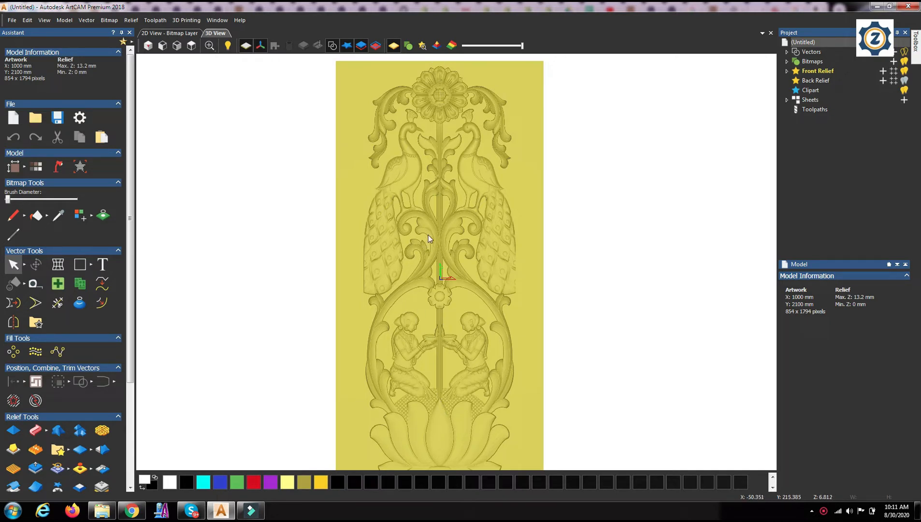
{"action": "mouse_move", "coordinate": [427, 238]}
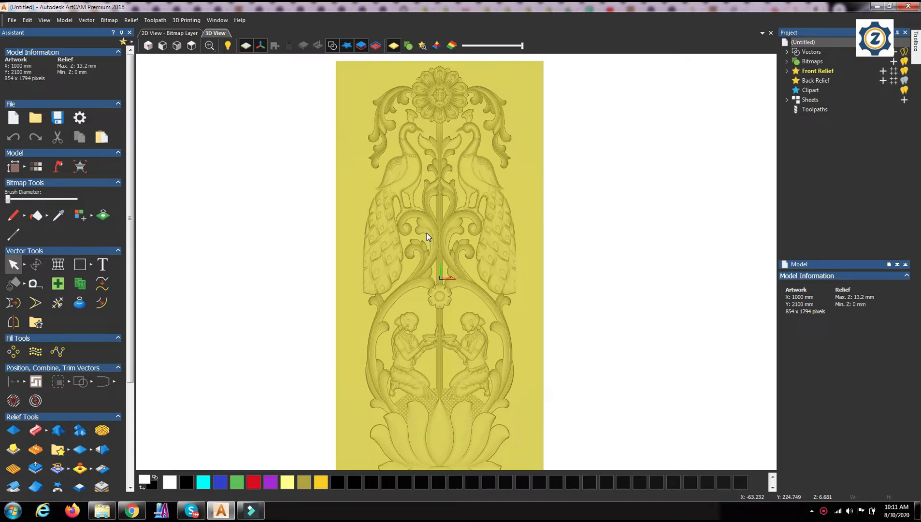
{"action": "mouse_move", "coordinate": [429, 210]}
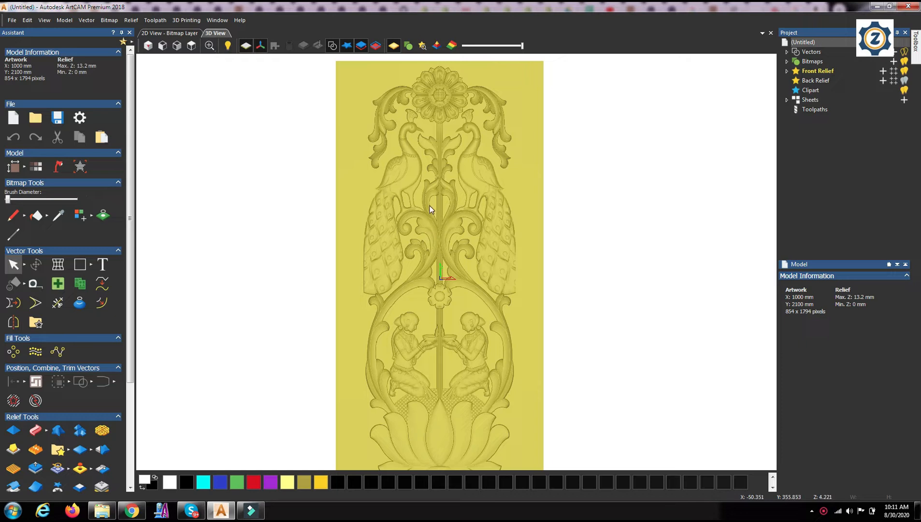
{"action": "mouse_move", "coordinate": [153, 277]}
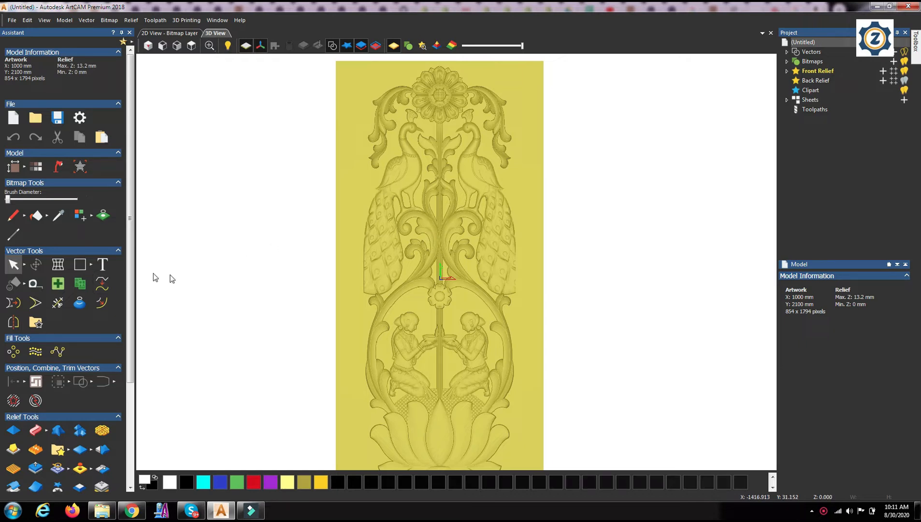
{"action": "mouse_move", "coordinate": [90, 271]}
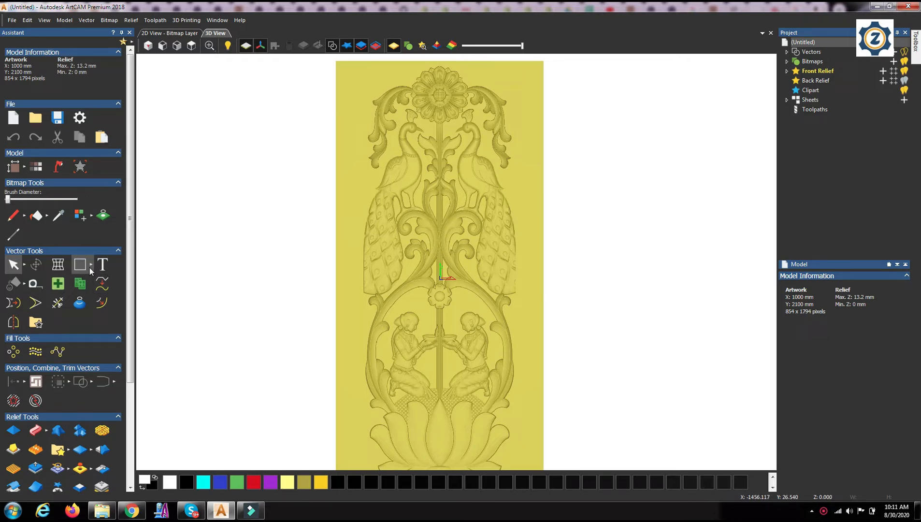
Switch to the Create Polyline tool from the Vector Tools shape flyout
{"action": "left_click", "coordinate": [90, 264]}
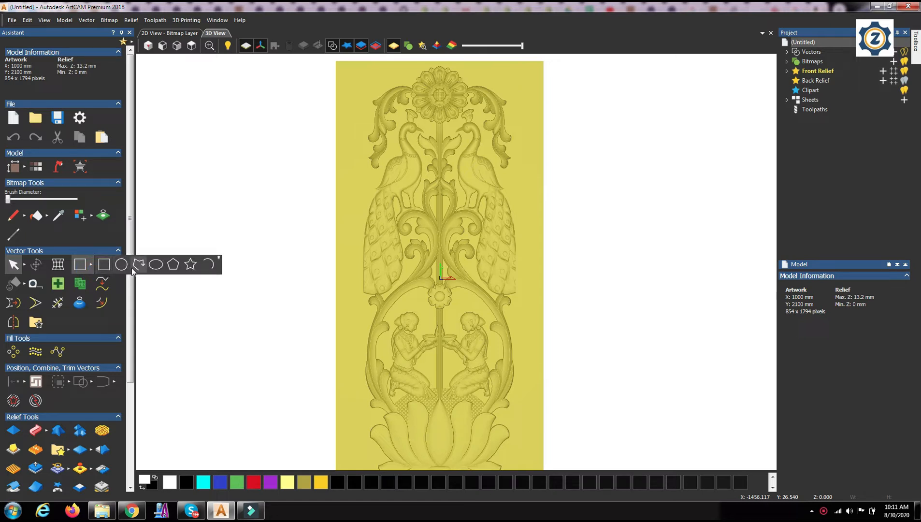
{"action": "mouse_move", "coordinate": [140, 265]}
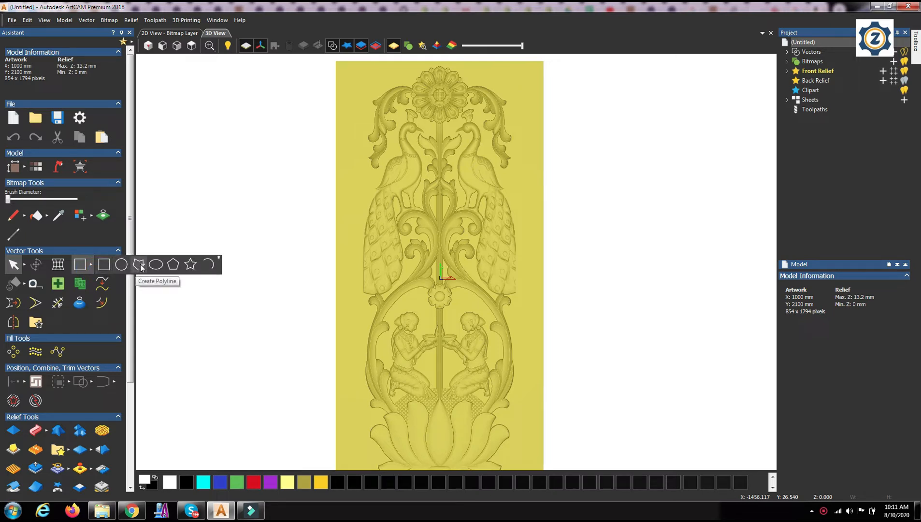
{"action": "left_click", "coordinate": [139, 265]}
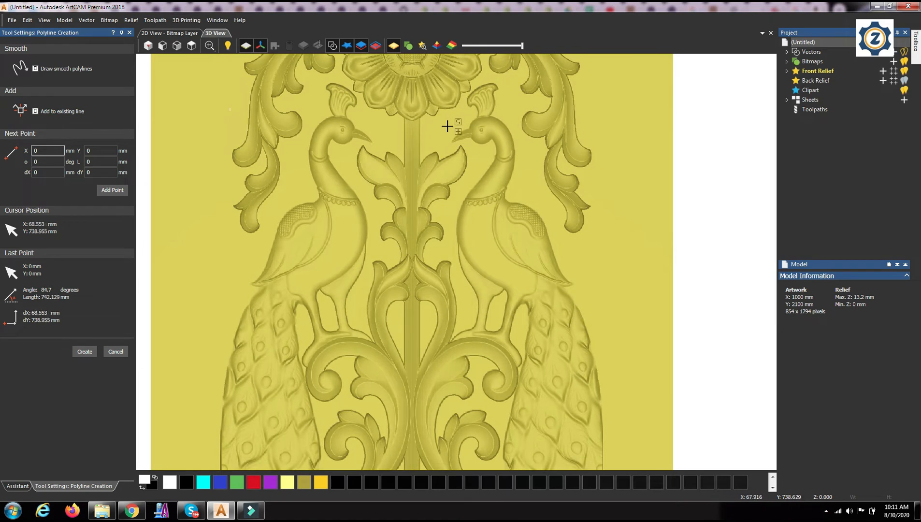
Trace polyline points from above the right peacock's crest down alongside its neck and tail
{"action": "left_click", "coordinate": [446, 126]}
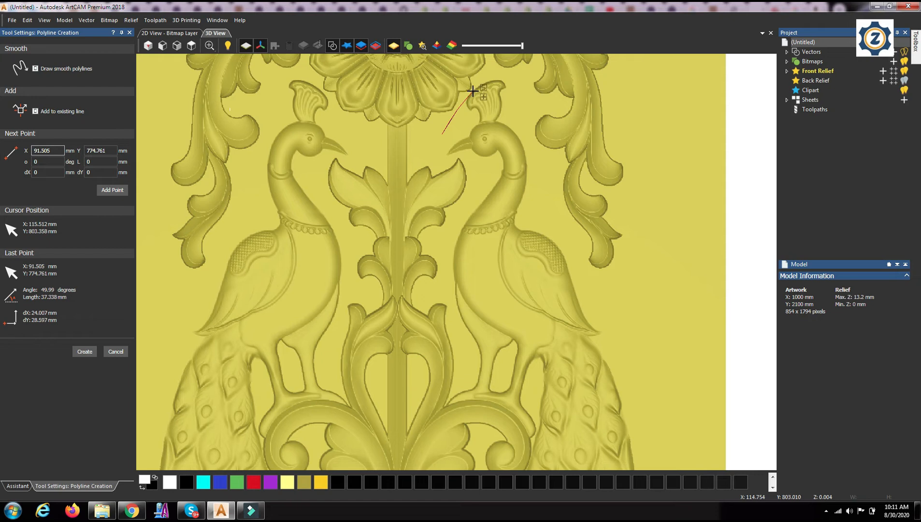
{"action": "left_click", "coordinate": [473, 92]}
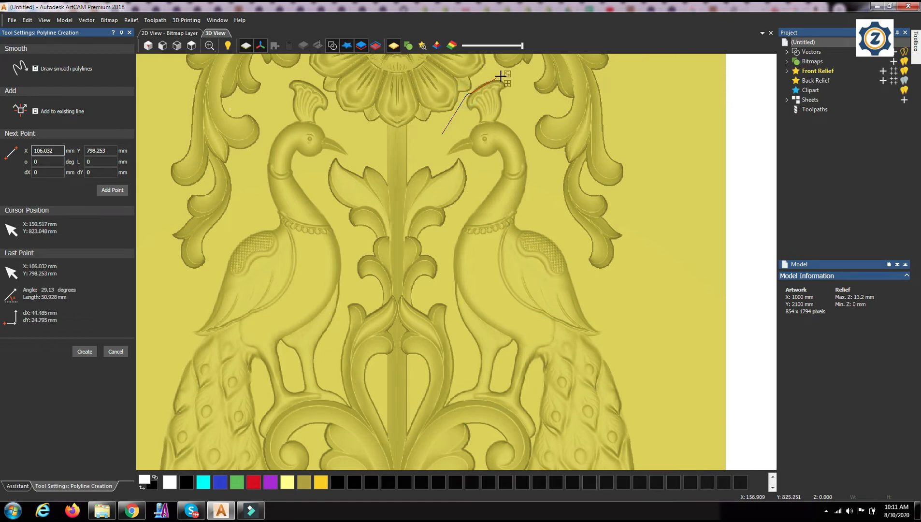
{"action": "mouse_move", "coordinate": [179, 320]}
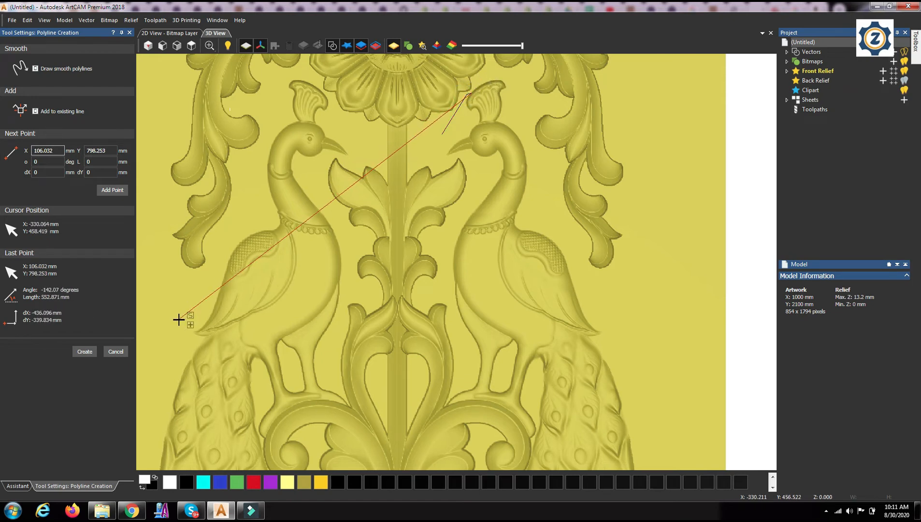
{"action": "mouse_move", "coordinate": [482, 80]}
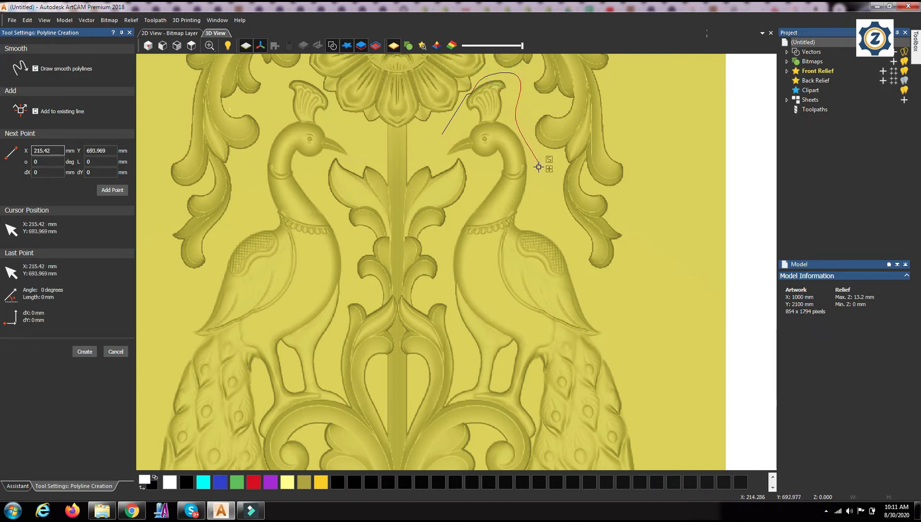
{"action": "left_click", "coordinate": [626, 340]}
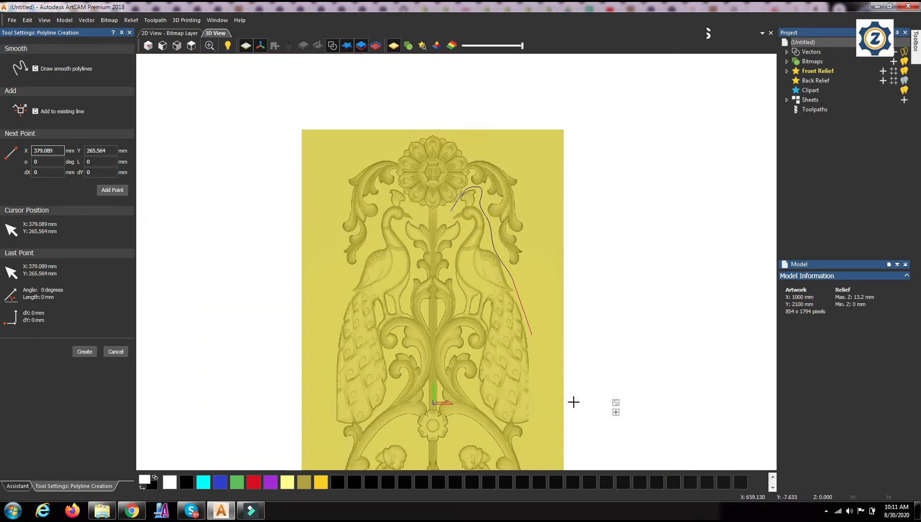
{"action": "left_click", "coordinate": [530, 440]}
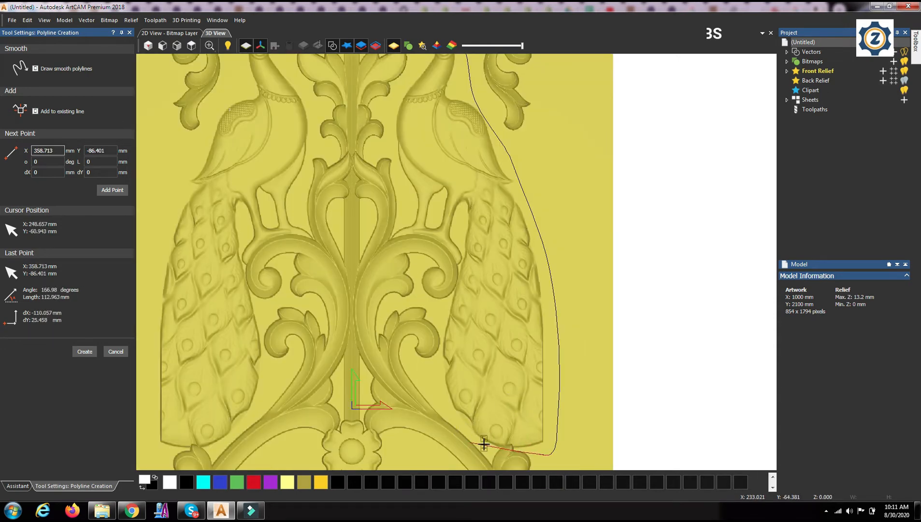
{"action": "mouse_move", "coordinate": [481, 444]}
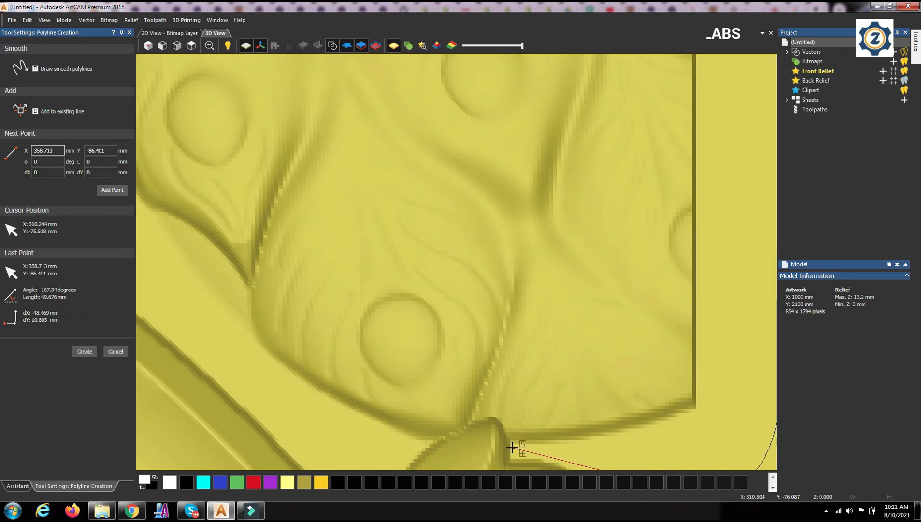
Continue the outline around the tail's lower tip and back up the peacock's inner side
{"action": "left_click", "coordinate": [503, 433]}
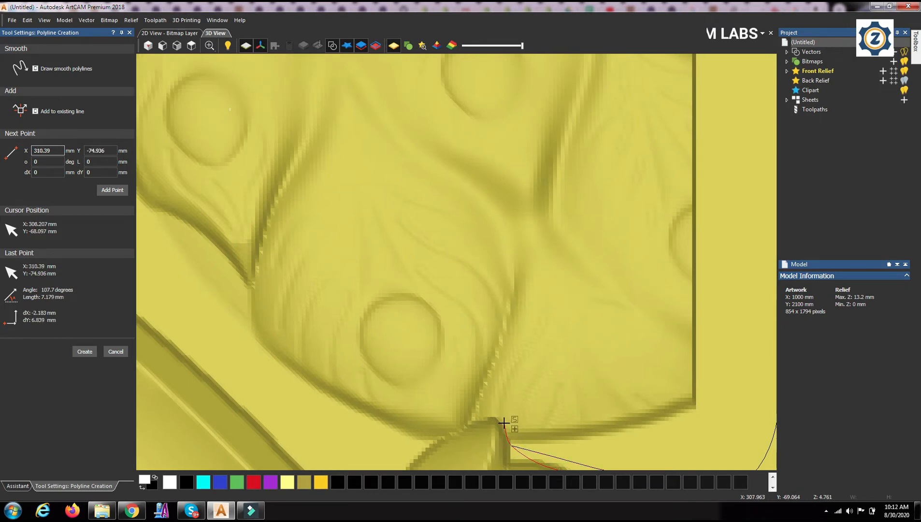
{"action": "mouse_move", "coordinate": [423, 447]}
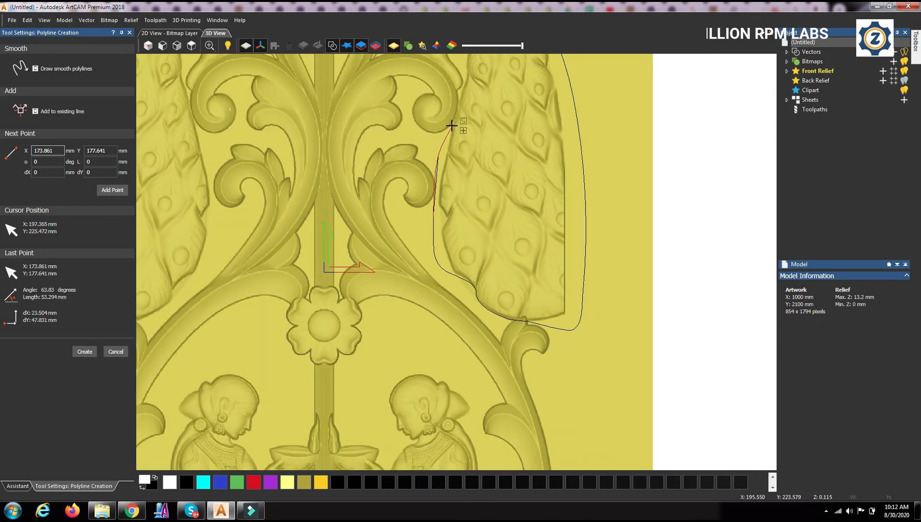
{"action": "left_click", "coordinate": [464, 88]}
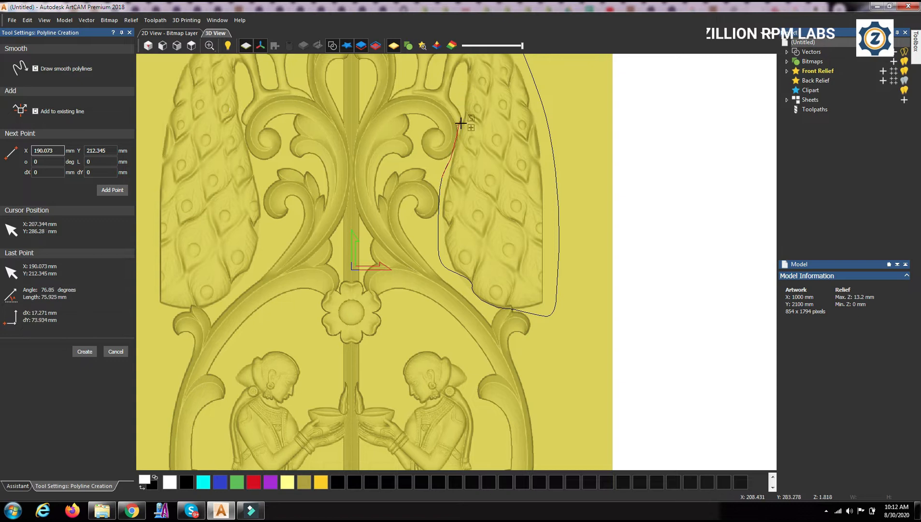
{"action": "left_click", "coordinate": [460, 121]}
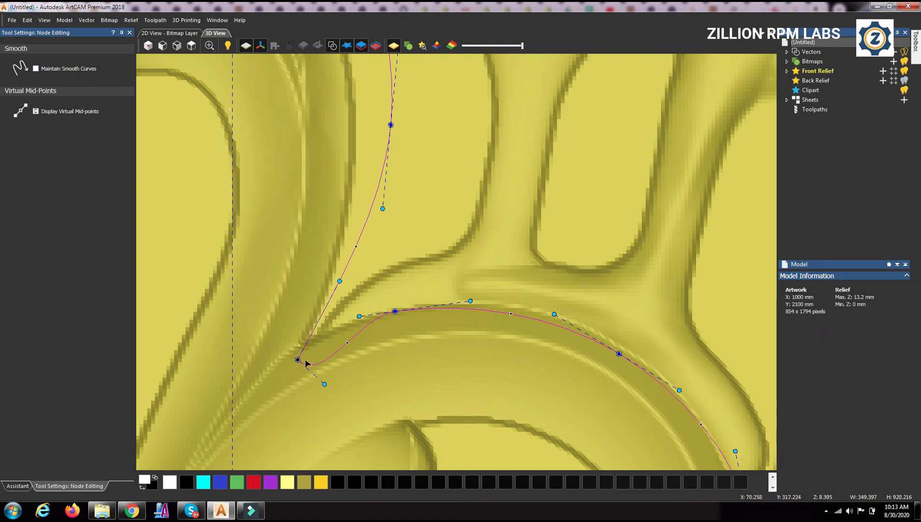
Drag outline nodes and handles so the vector hugs the right peacock's carved edge
{"action": "left_click_drag", "start_coordinate": [297, 359], "coordinate": [314, 337]}
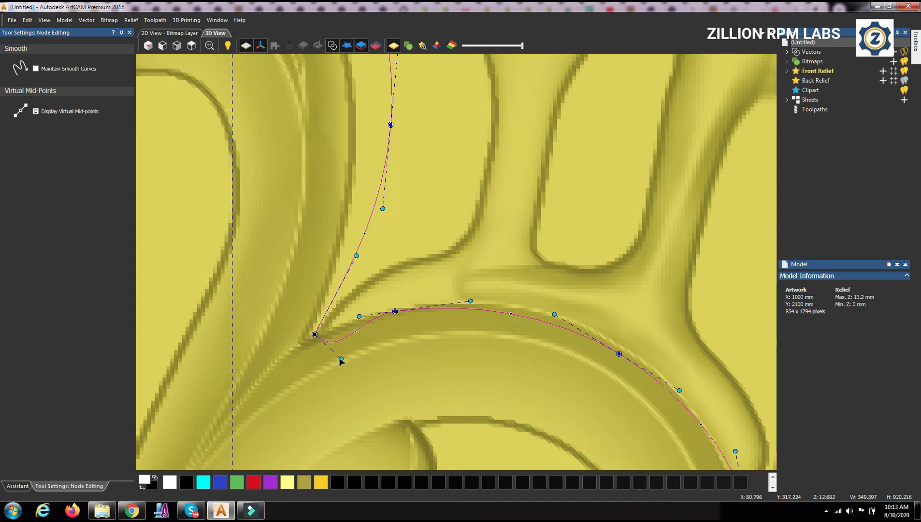
{"action": "left_click_drag", "start_coordinate": [341, 359], "coordinate": [350, 327]}
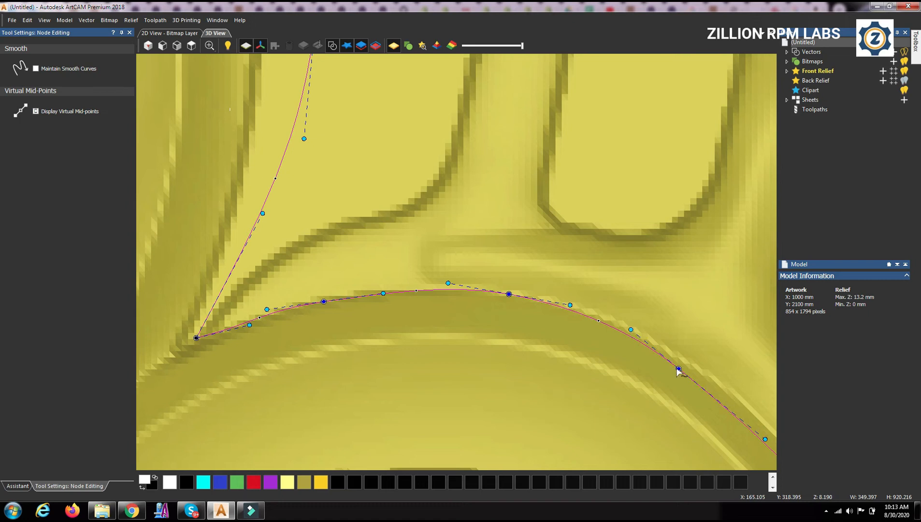
{"action": "left_click_drag", "start_coordinate": [679, 370], "coordinate": [682, 360]}
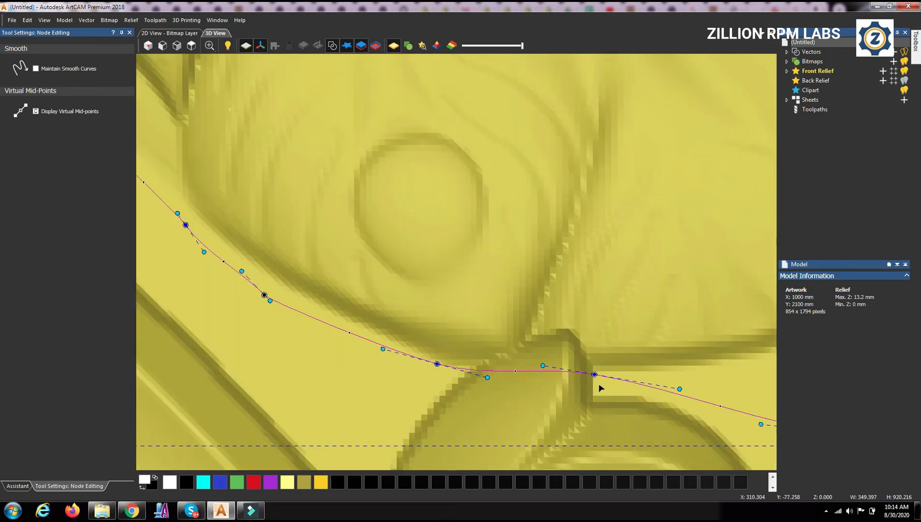
{"action": "left_click_drag", "start_coordinate": [593, 374], "coordinate": [598, 372]}
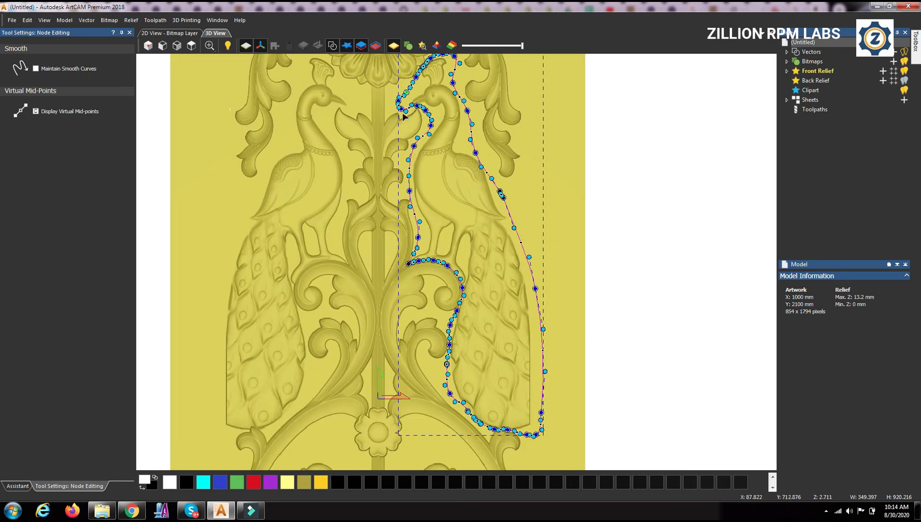
{"action": "mouse_move", "coordinate": [151, 243]}
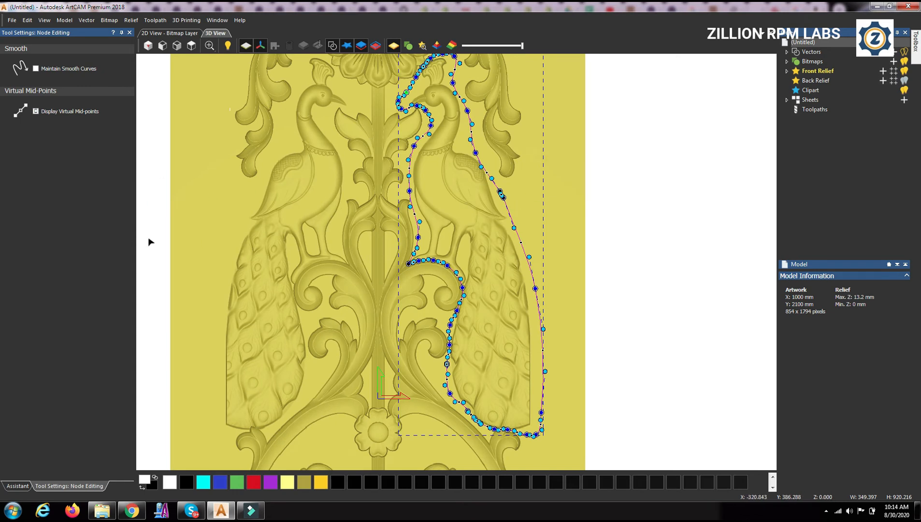
{"action": "mouse_move", "coordinate": [184, 212]}
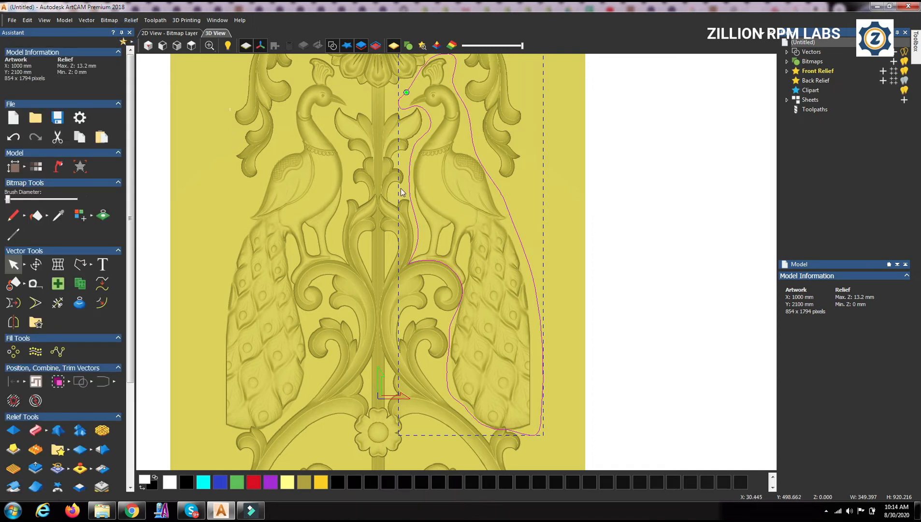
{"action": "mouse_move", "coordinate": [239, 300]}
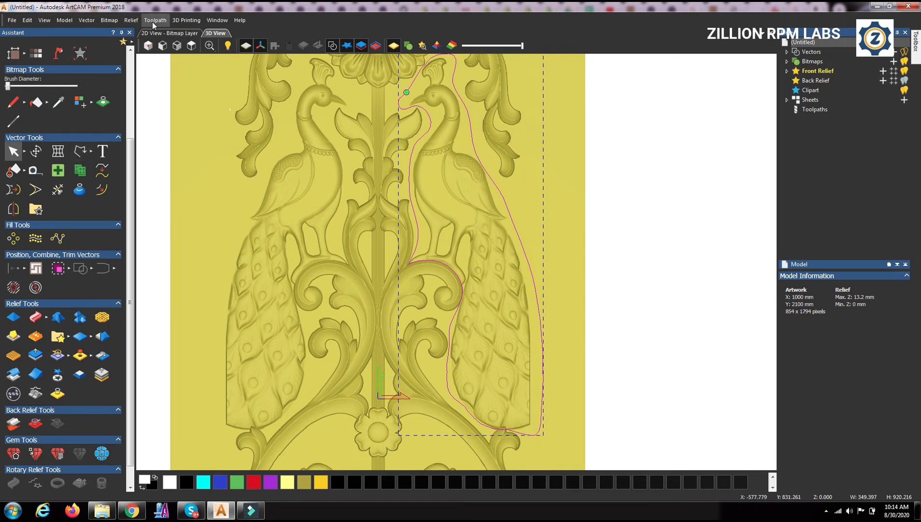
Switch to the Standard layout and zero the relief outside the peacock vector
{"action": "left_click", "coordinate": [129, 20]}
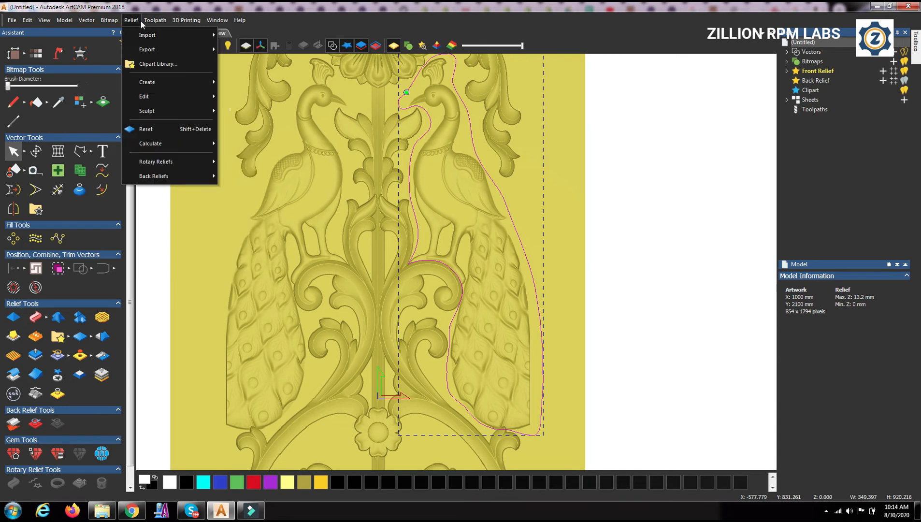
{"action": "left_click", "coordinate": [189, 20]}
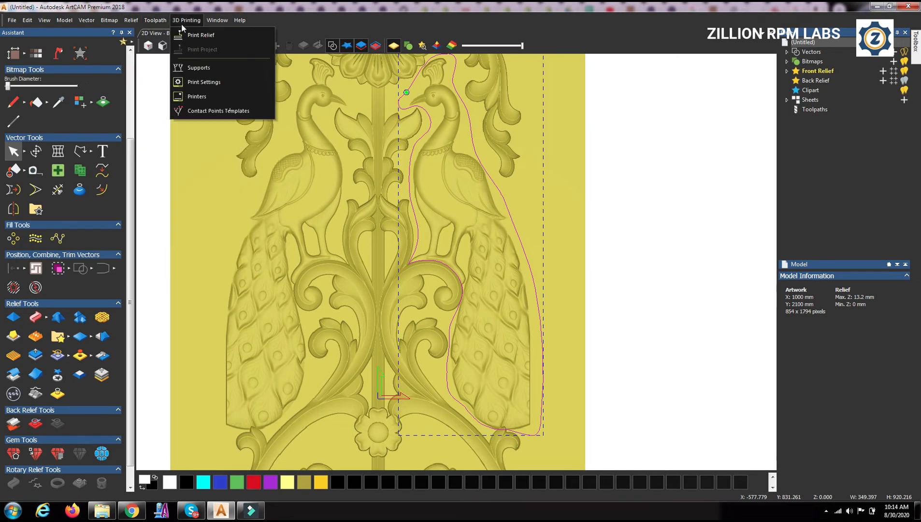
{"action": "left_click", "coordinate": [217, 20]}
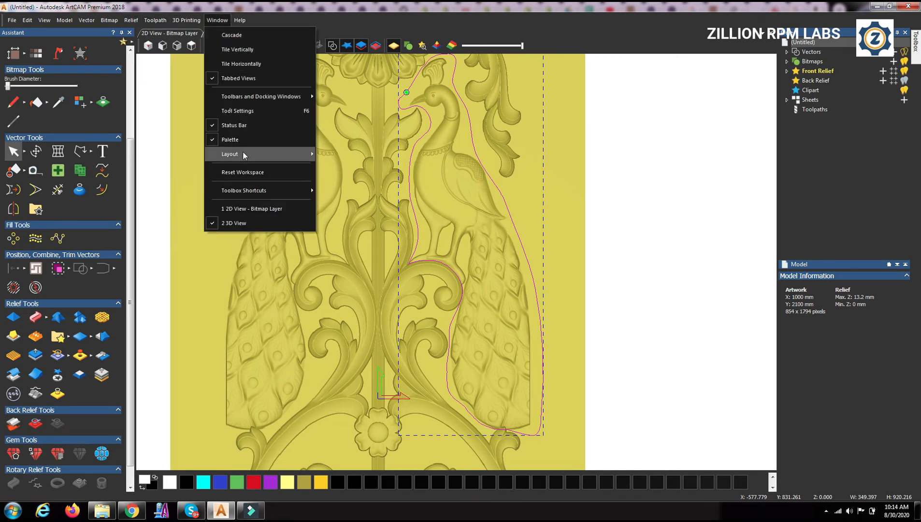
{"action": "mouse_move", "coordinate": [244, 154]}
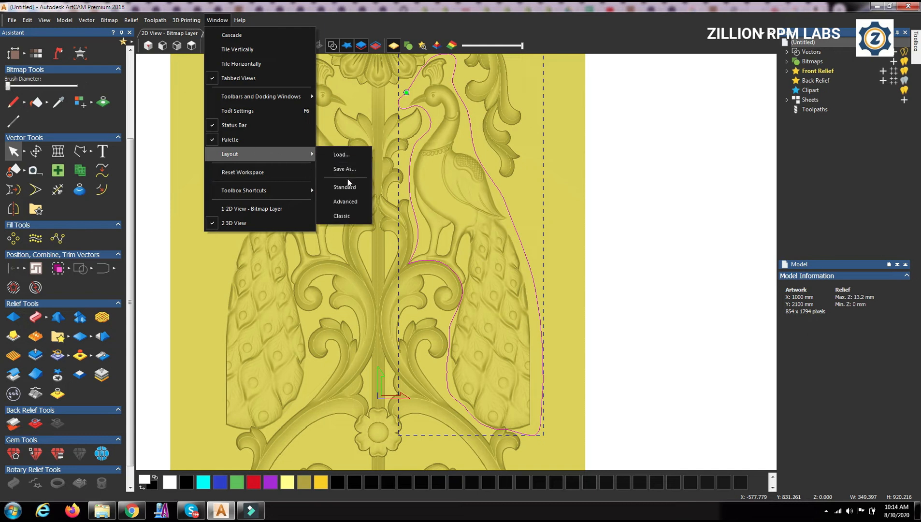
{"action": "mouse_move", "coordinate": [349, 188]}
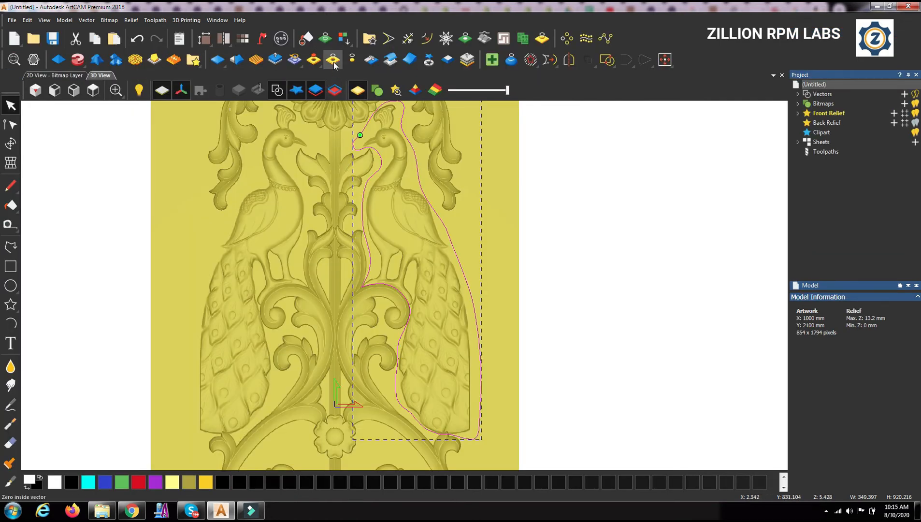
{"action": "mouse_move", "coordinate": [330, 60]}
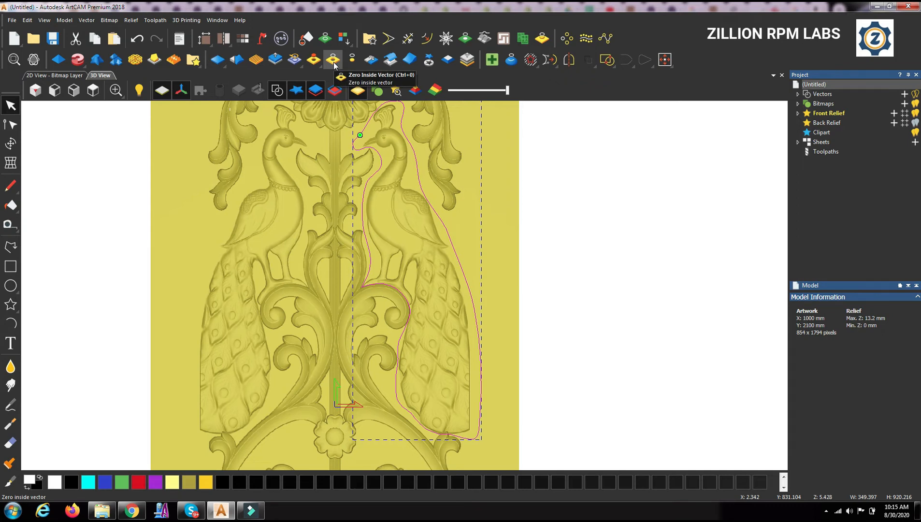
{"action": "mouse_move", "coordinate": [352, 60]}
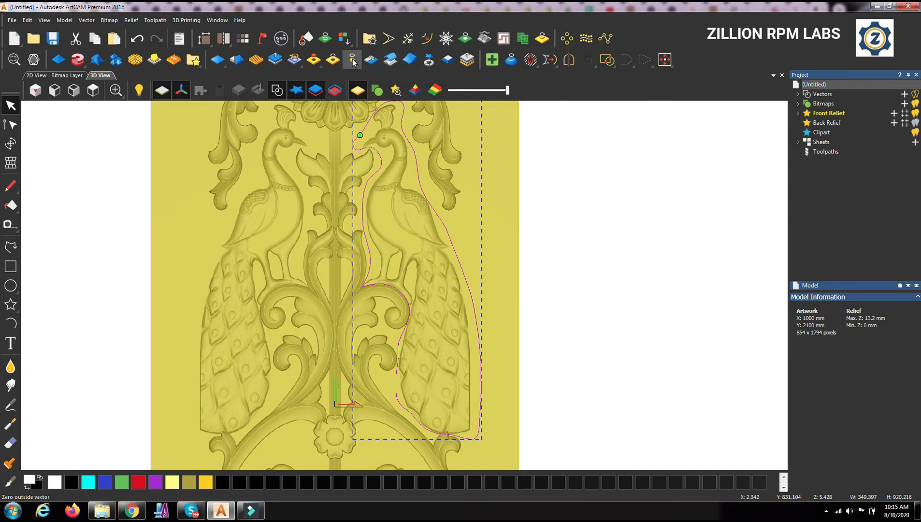
{"action": "left_click", "coordinate": [350, 58]}
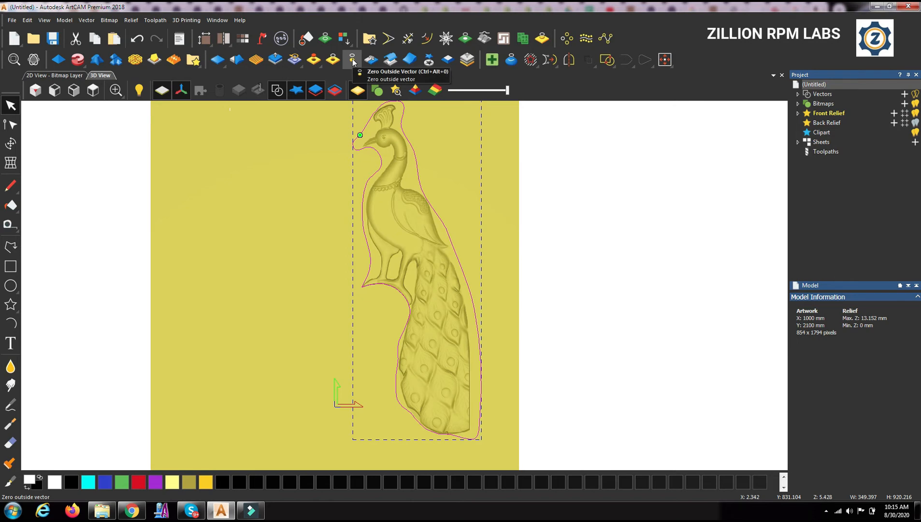
{"action": "mouse_move", "coordinate": [449, 265]}
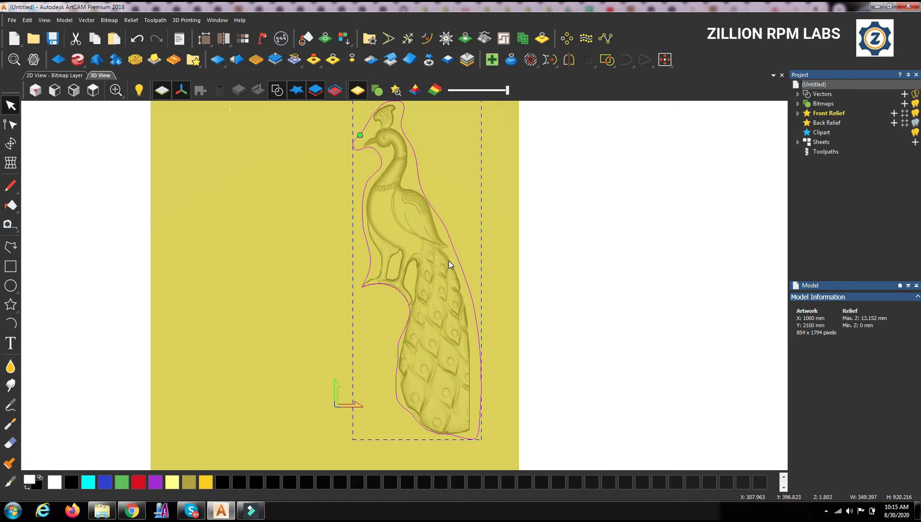
{"action": "mouse_move", "coordinate": [159, 118]}
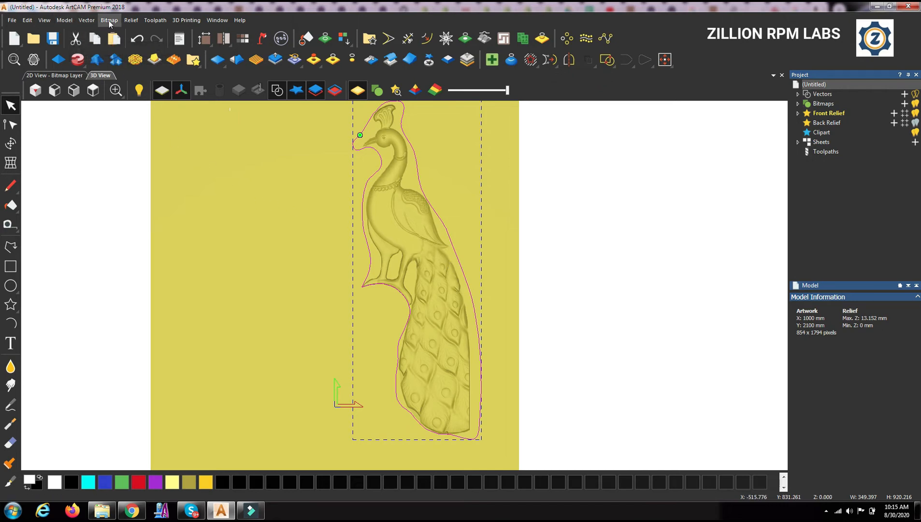
Export the composite relief to the Desktop as peacock.rlf in ArtCAM 9 relief format
{"action": "left_click", "coordinate": [131, 20]}
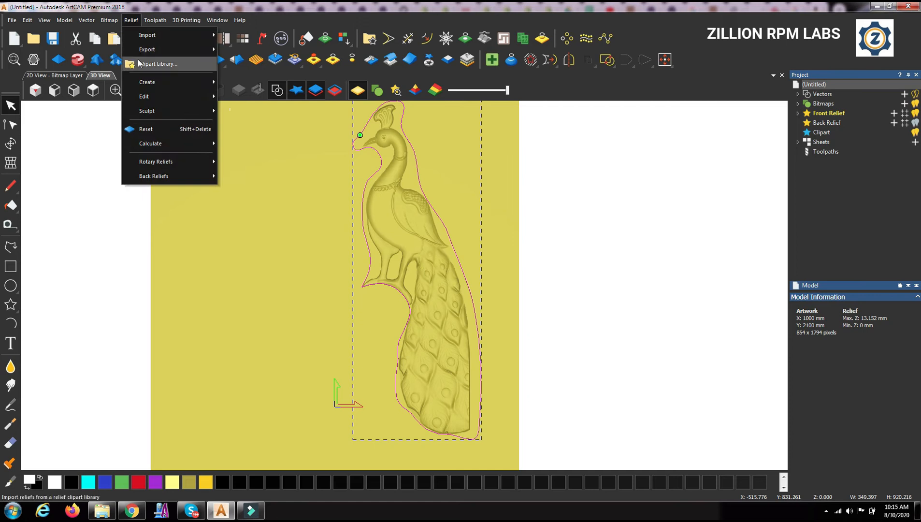
{"action": "mouse_move", "coordinate": [147, 49]}
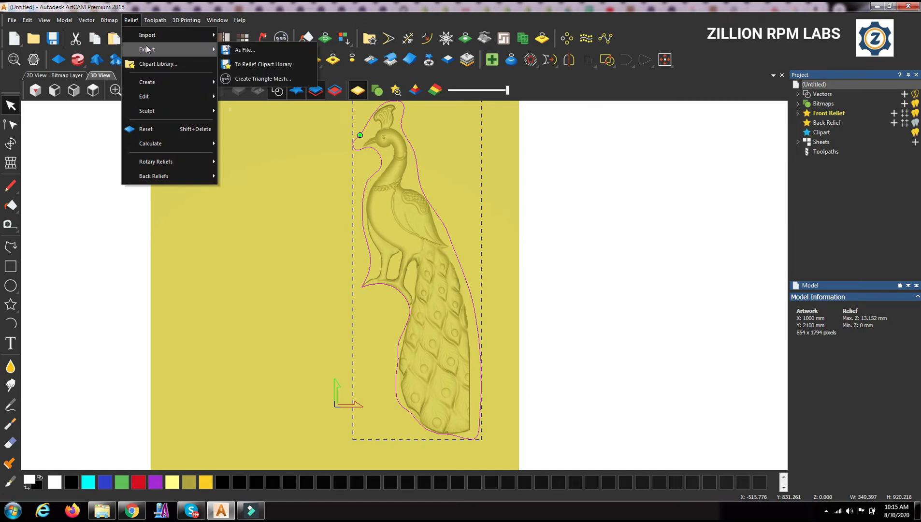
{"action": "mouse_move", "coordinate": [245, 51]}
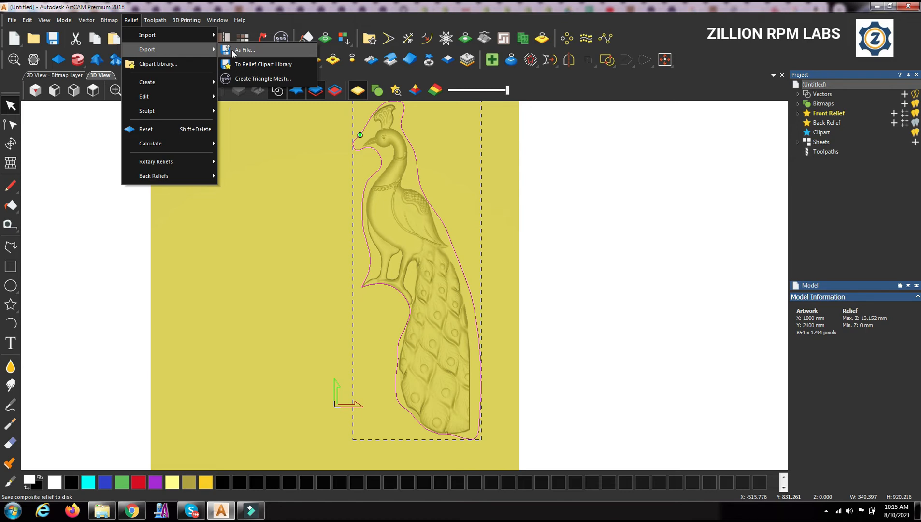
{"action": "left_click", "coordinate": [244, 51]}
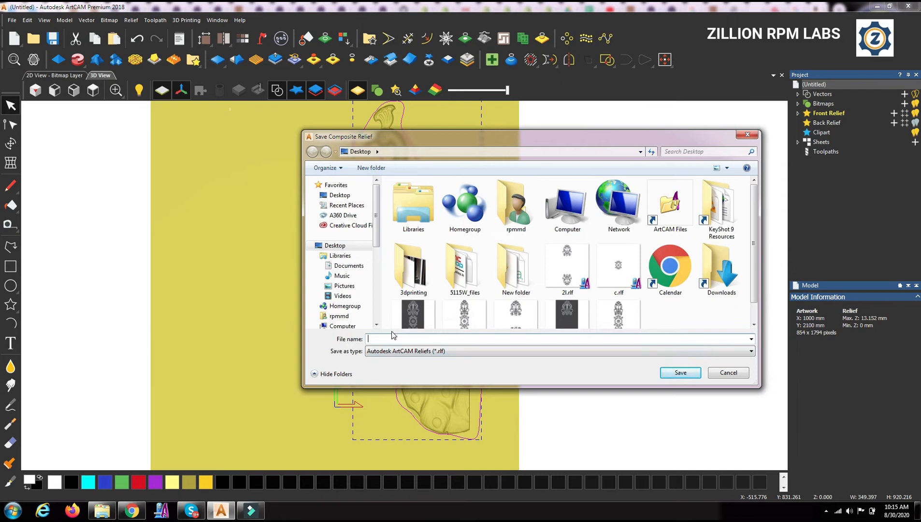
{"action": "type", "text": "peacock"}
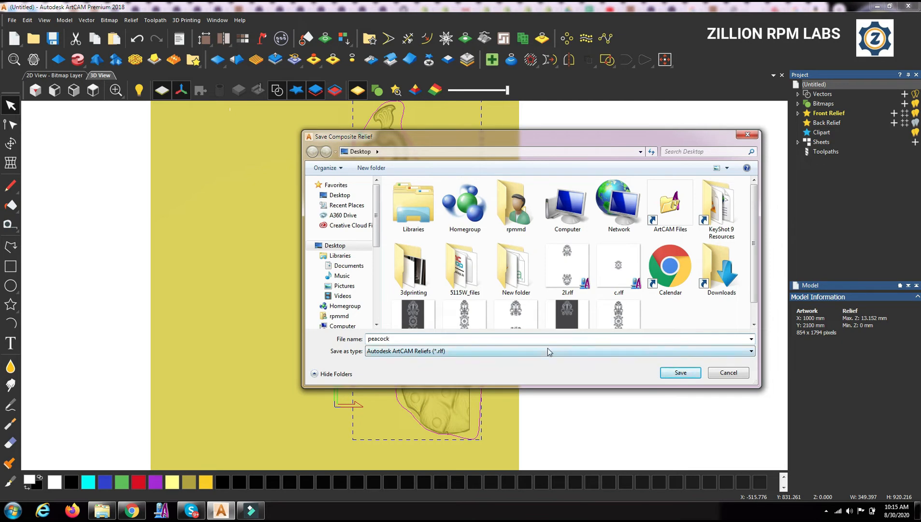
{"action": "left_click", "coordinate": [751, 351]}
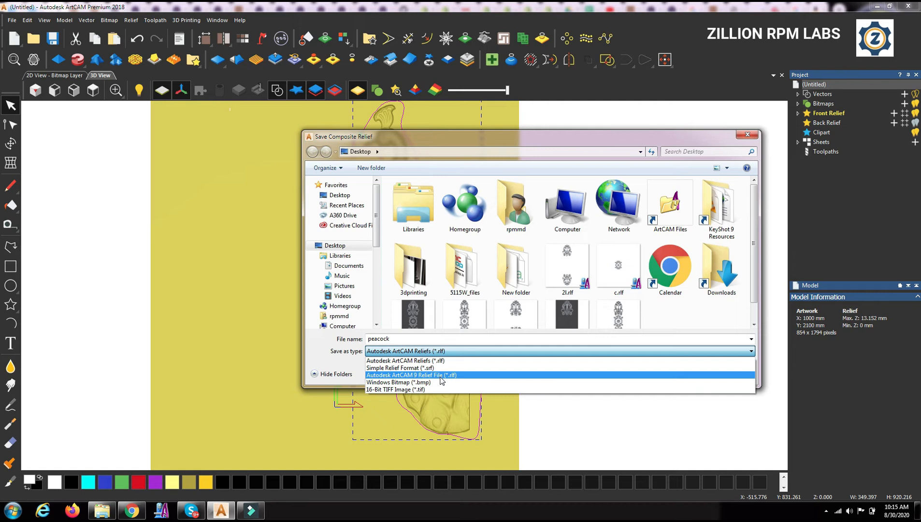
{"action": "left_click", "coordinate": [404, 375]}
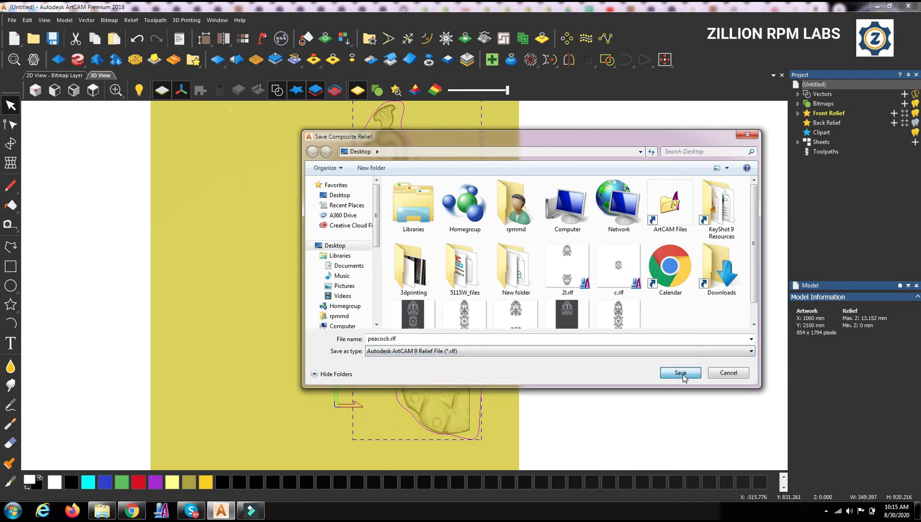
{"action": "left_click", "coordinate": [680, 372]}
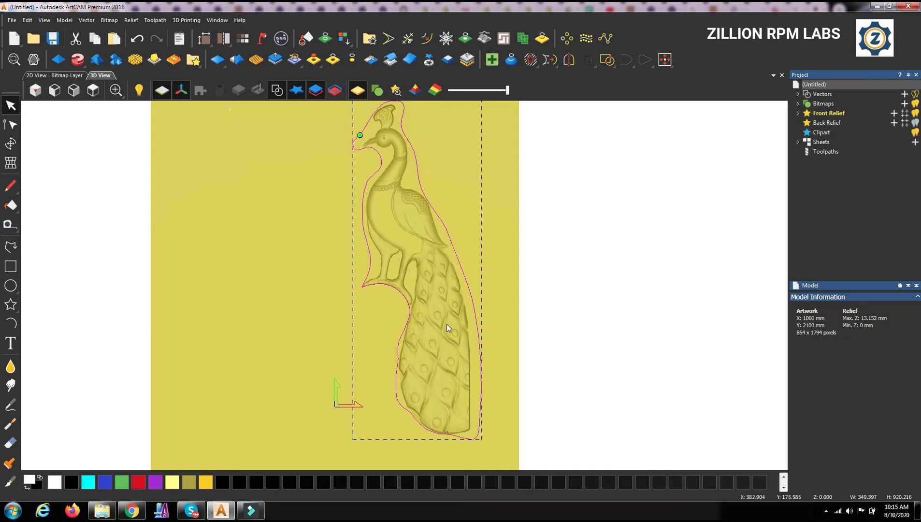
Create a new 1000 × 1200 mm model with centred origin, discarding the old model's changes
{"action": "left_click", "coordinate": [15, 20]}
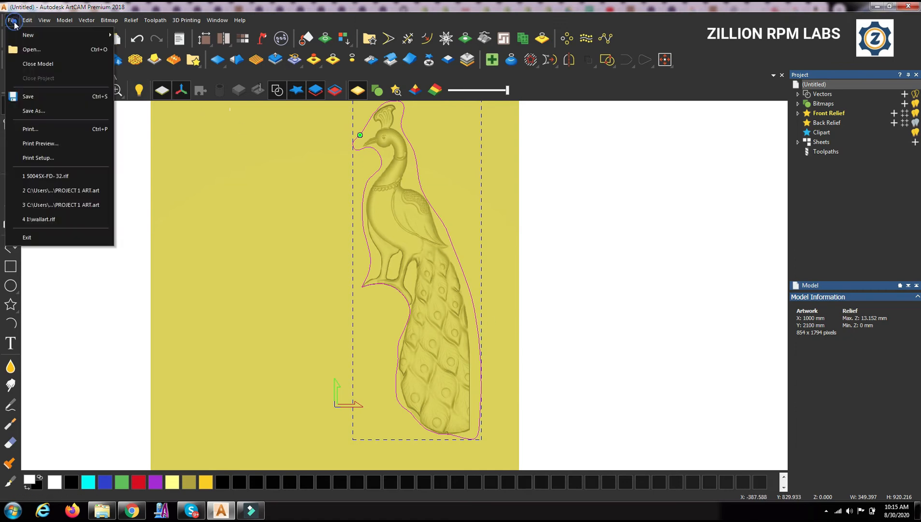
{"action": "mouse_move", "coordinate": [81, 34]}
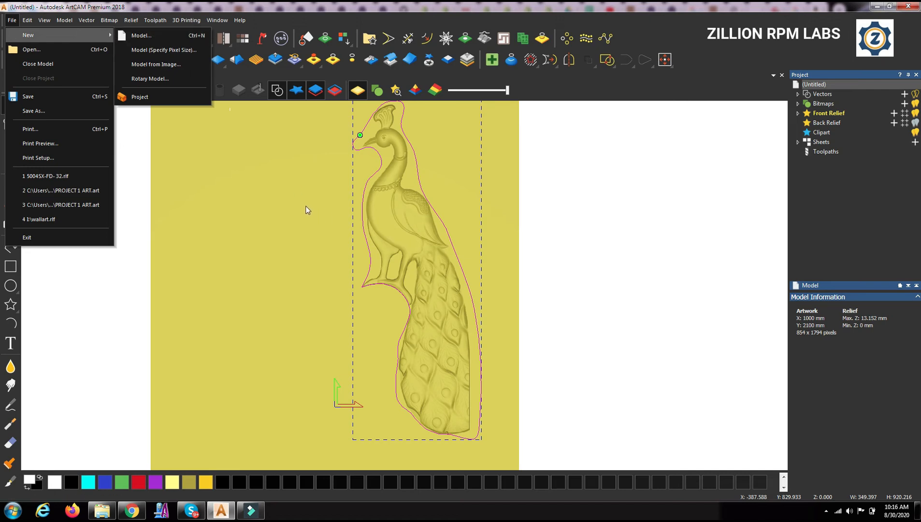
{"action": "mouse_move", "coordinate": [124, 33]}
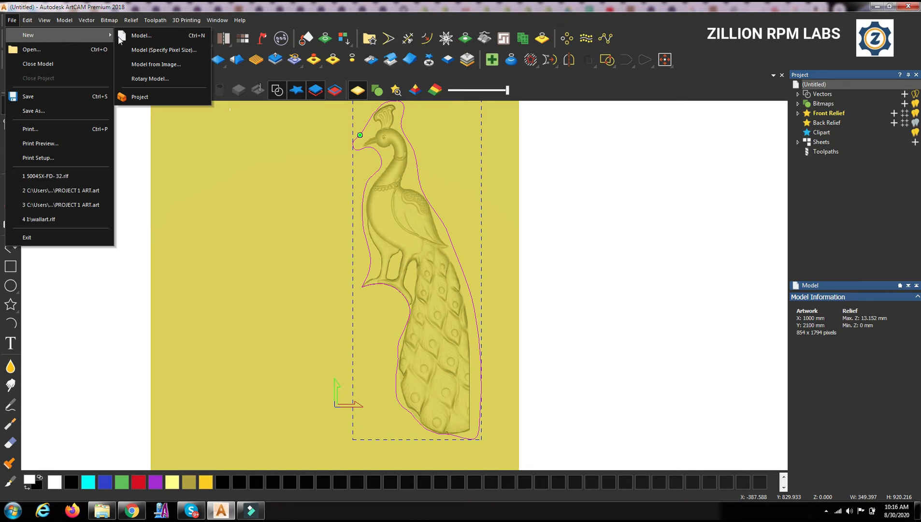
{"action": "left_click", "coordinate": [149, 36]}
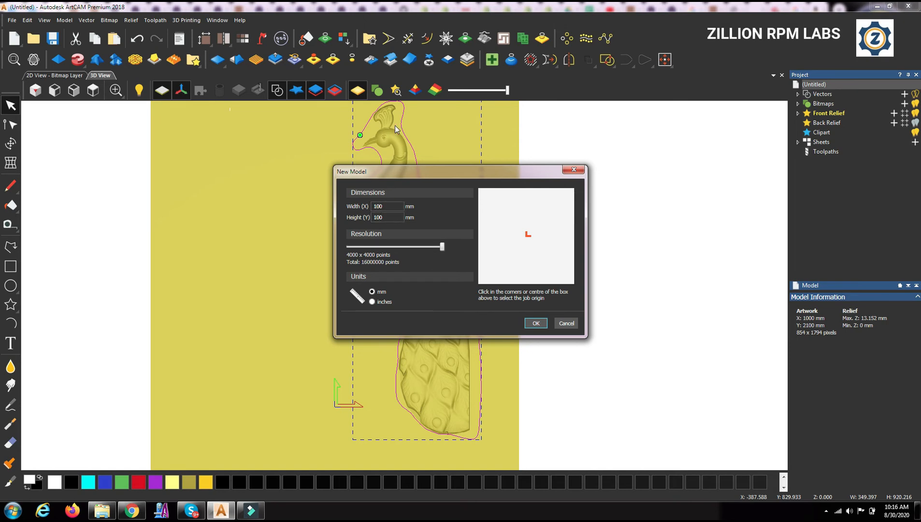
{"action": "left_click", "coordinate": [386, 207]}
{"action": "type", "text": "0"}
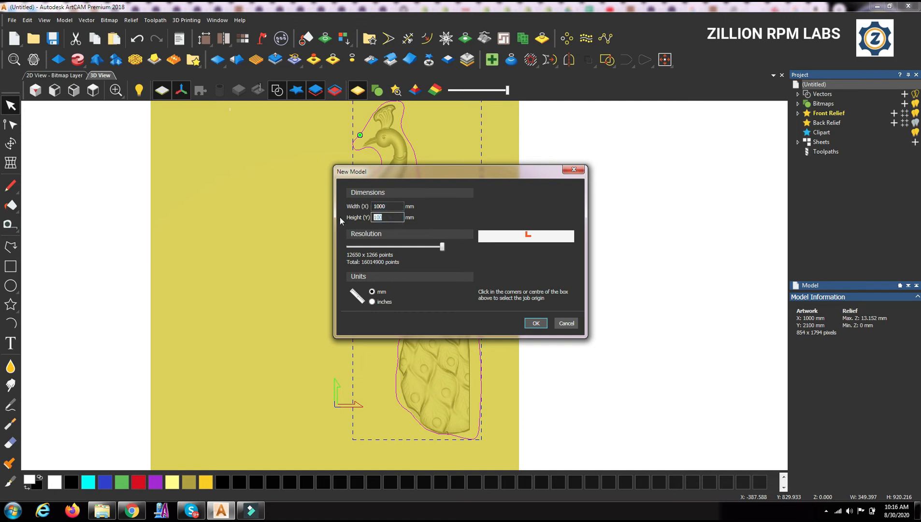
{"action": "type", "text": "500"}
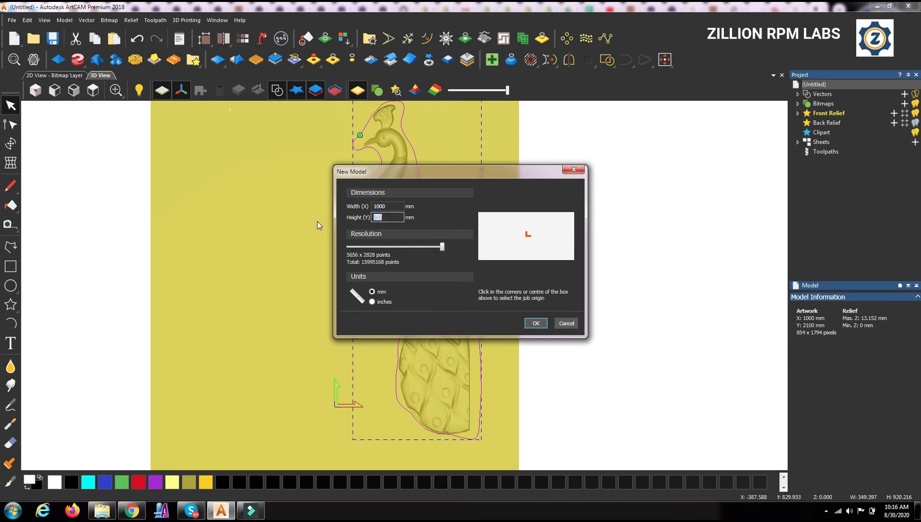
{"action": "type", "text": "12"}
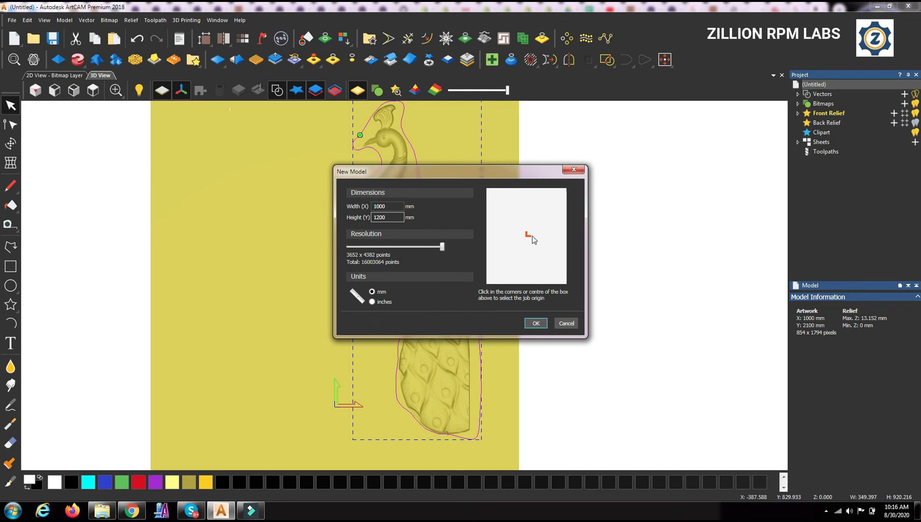
{"action": "left_click", "coordinate": [535, 322]}
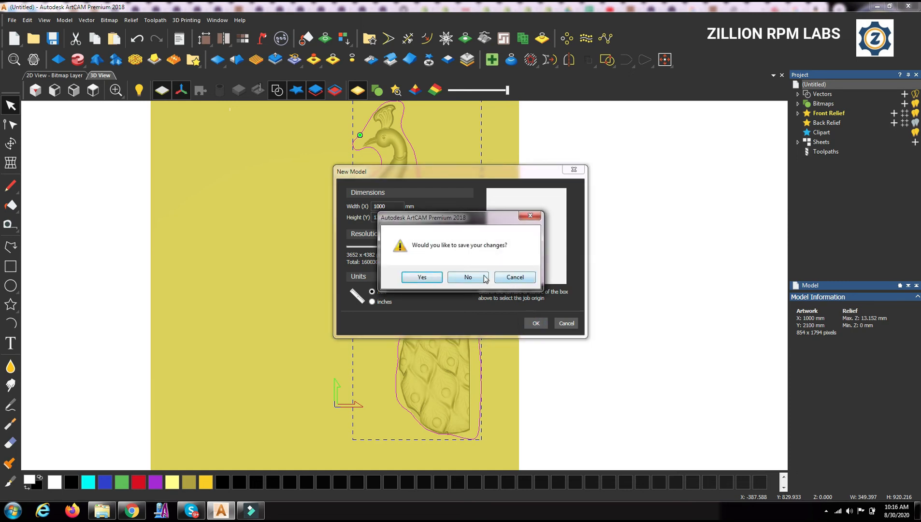
{"action": "left_click", "coordinate": [468, 278]}
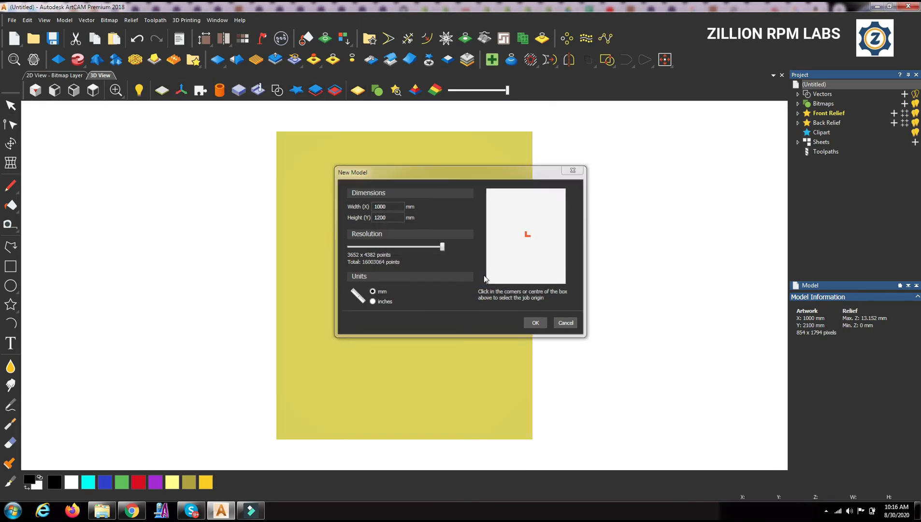
{"action": "left_click", "coordinate": [535, 323]}
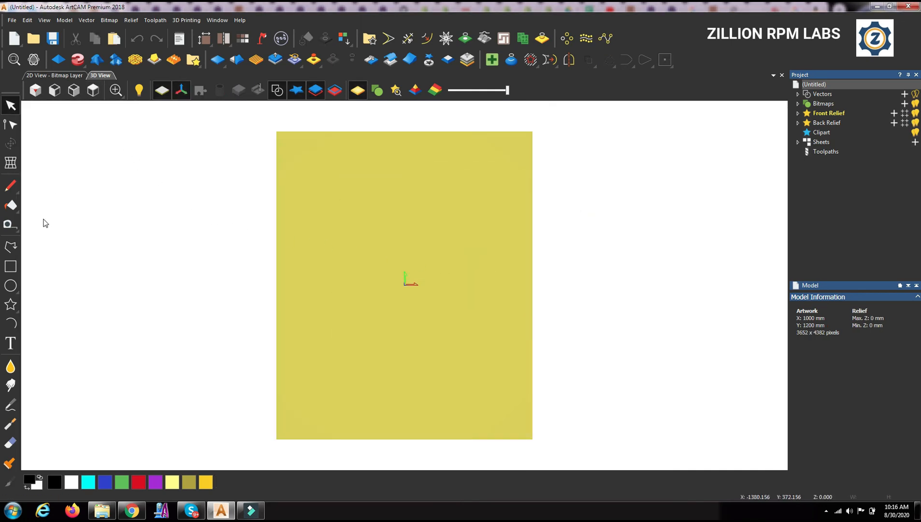
Import peacock.rlf into the new model as movable relief clipart
{"action": "left_click", "coordinate": [131, 20]}
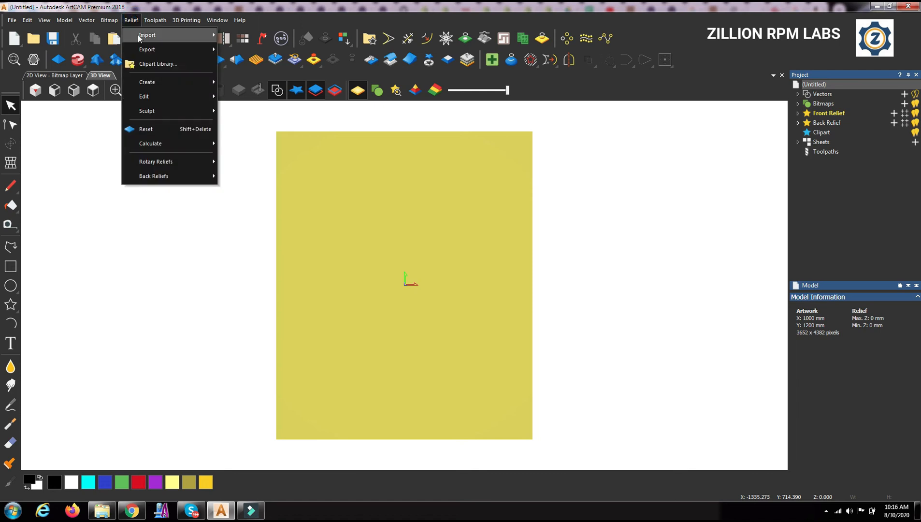
{"action": "mouse_move", "coordinate": [154, 35]}
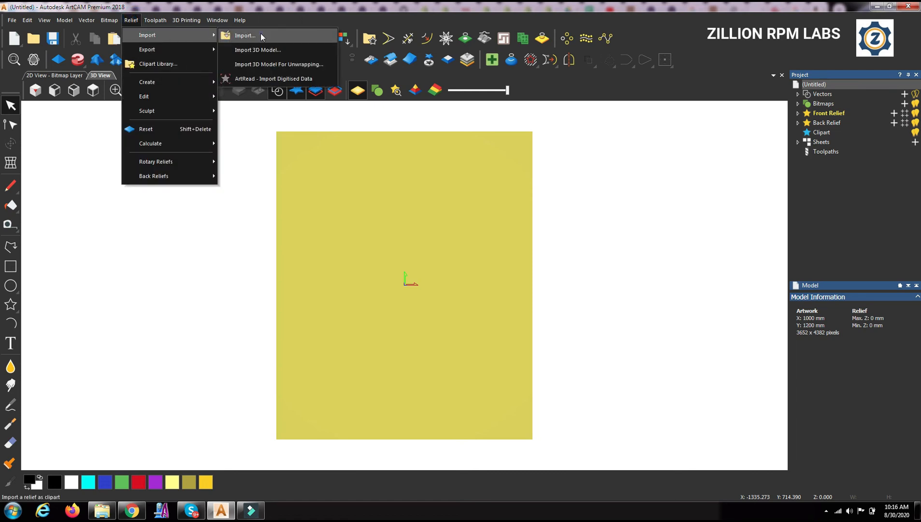
{"action": "left_click", "coordinate": [244, 36]}
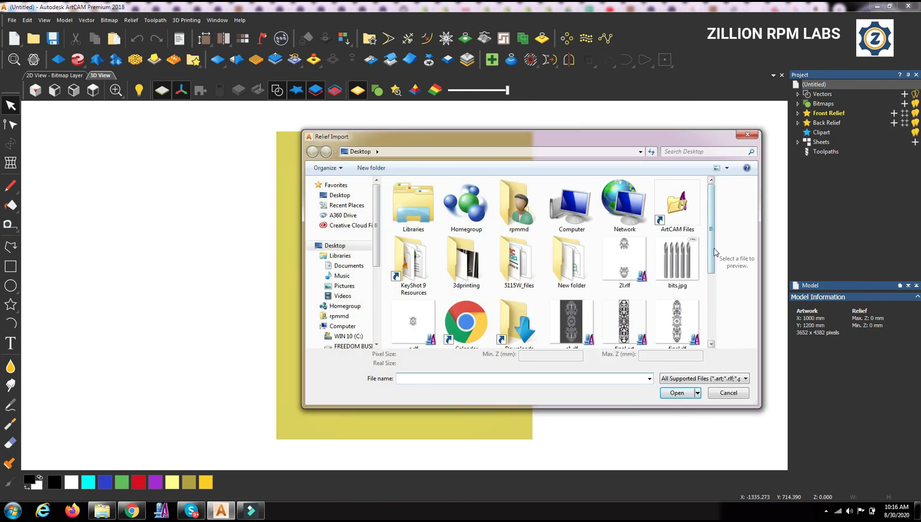
{"action": "scroll", "scroll_direction": "down", "scroll_amount": 3}
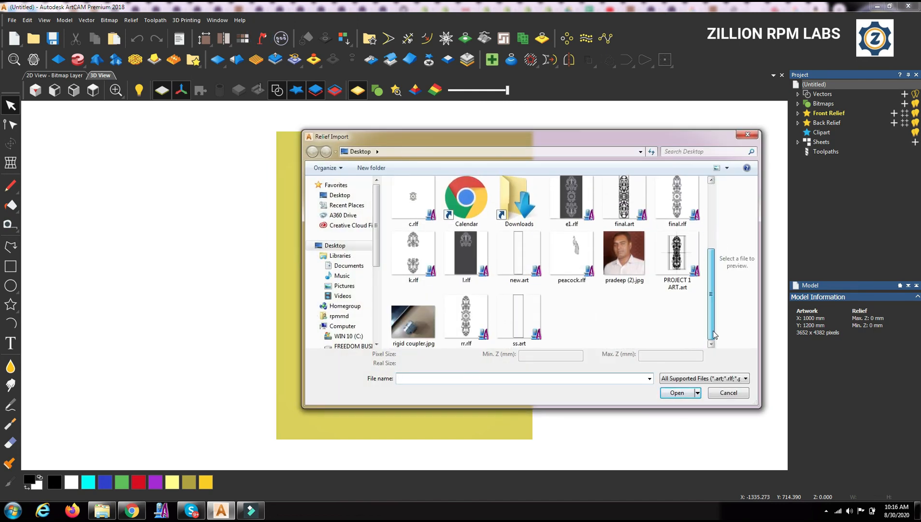
{"action": "left_click", "coordinate": [571, 252]}
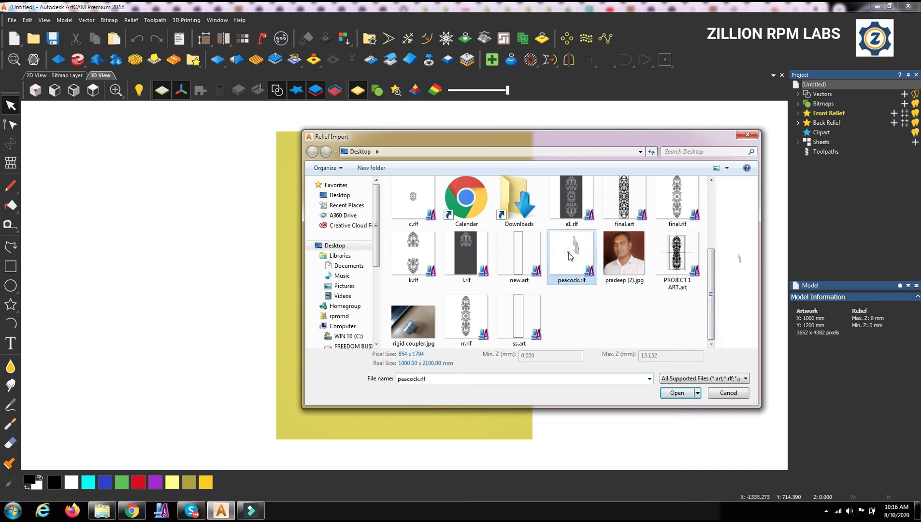
{"action": "left_click", "coordinate": [677, 392]}
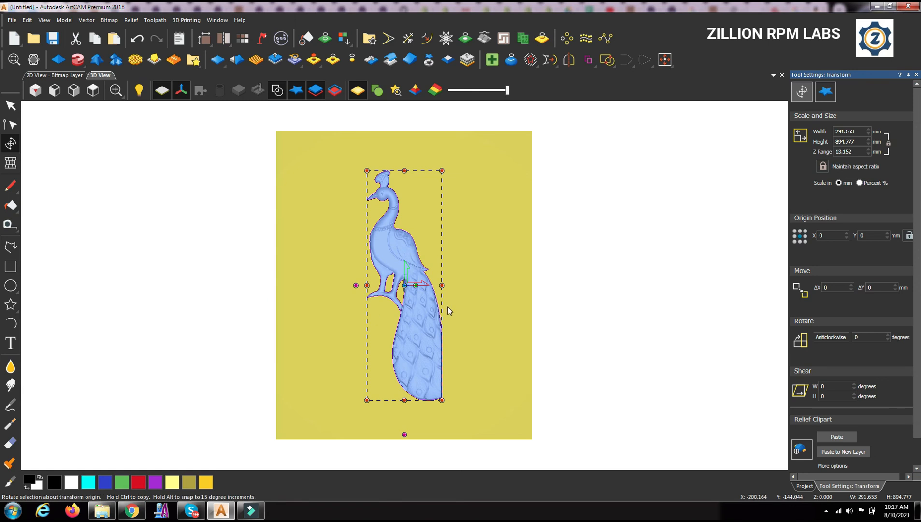
{"action": "mouse_move", "coordinate": [856, 458]}
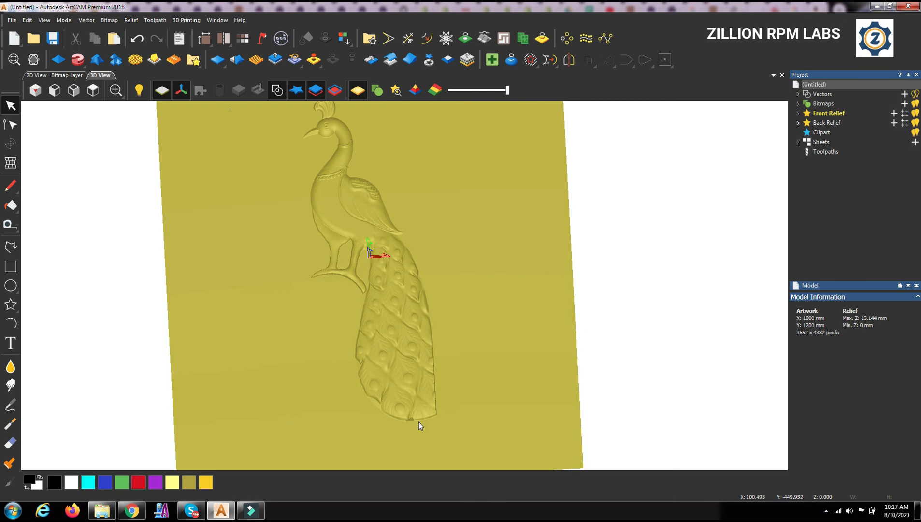
{"action": "mouse_move", "coordinate": [444, 338]}
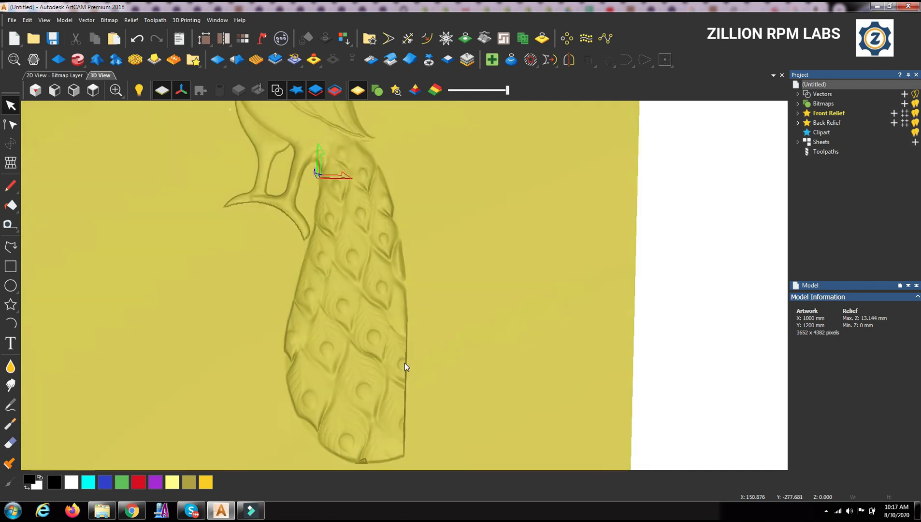
Tilt the 3D view to inspect the pasted peacock carving
{"action": "left_click_drag", "start_coordinate": [405, 366], "coordinate": [380, 284]}
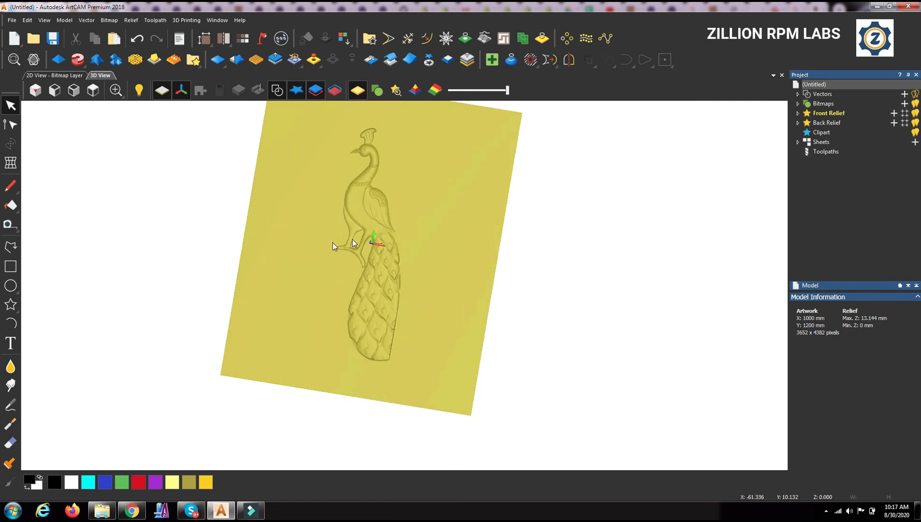
{"action": "mouse_move", "coordinate": [307, 311]}
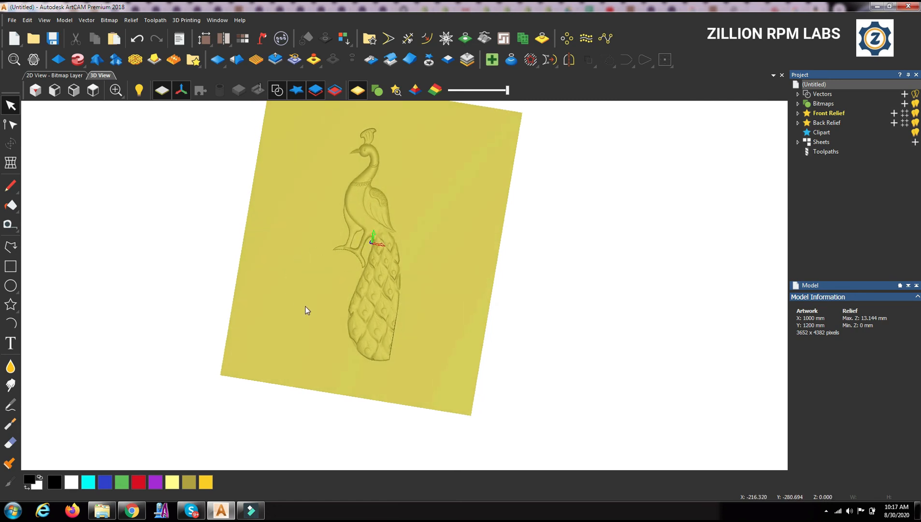